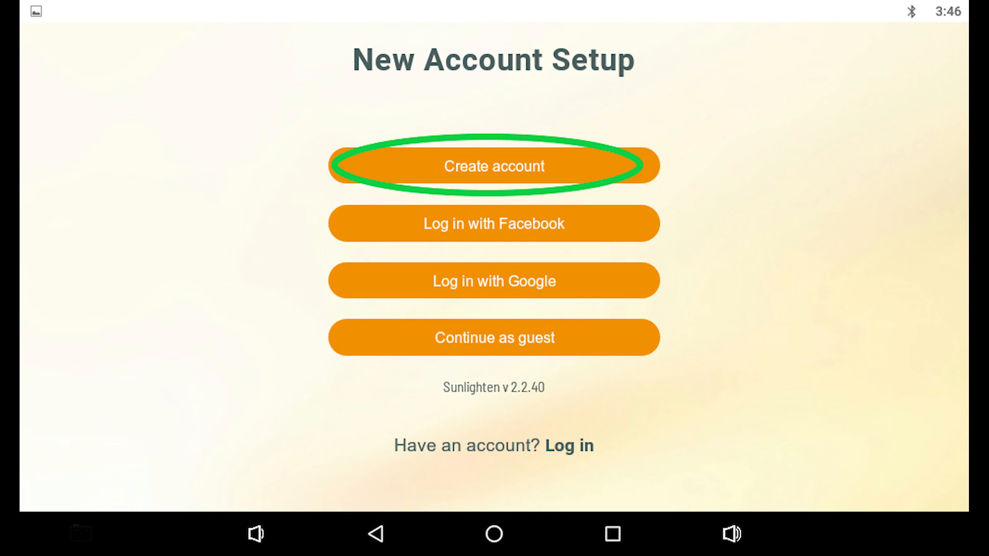
# - Start creating a new Sunlighten account from the New Account Setup screen
pyautogui.click(493, 166)
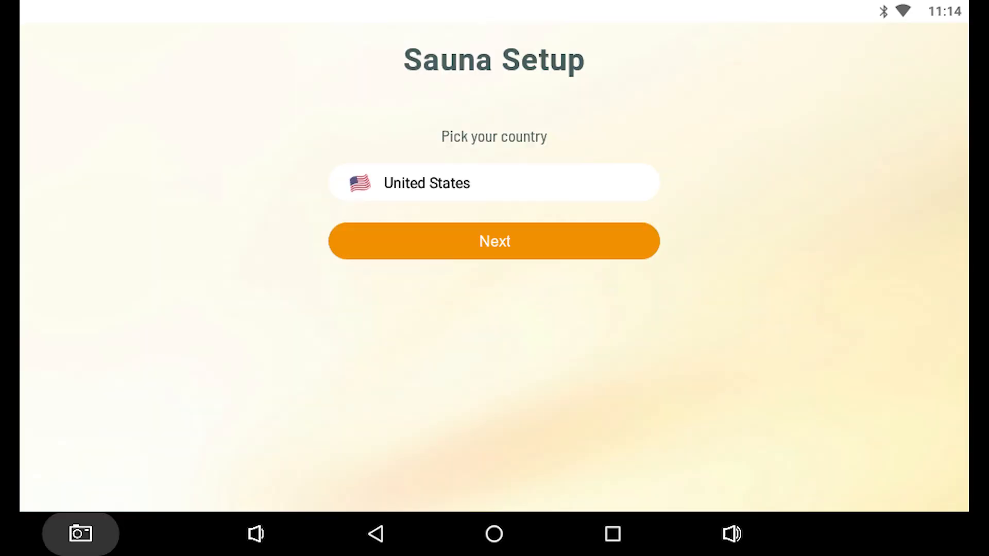
pyautogui.click(494, 241)
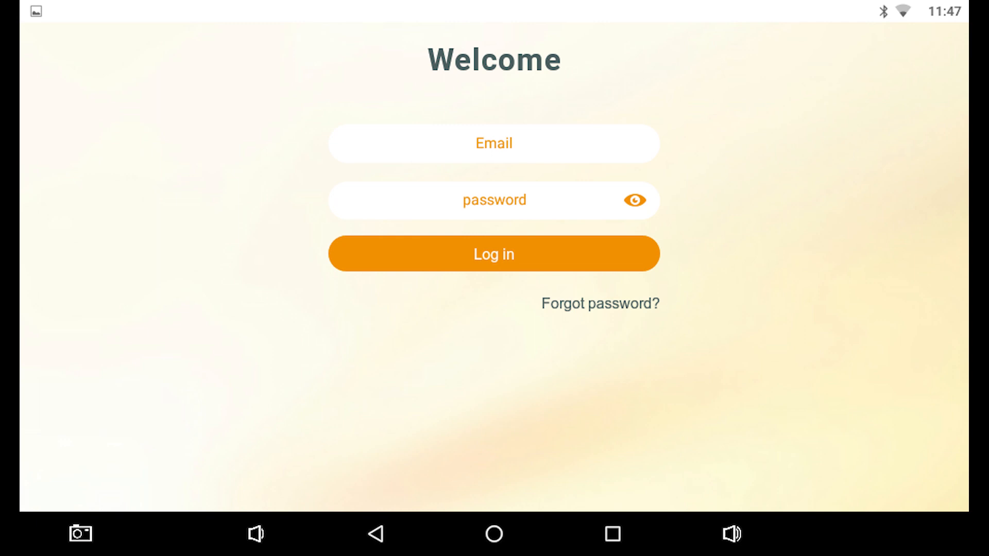
# - Log in with the new email and password to reach the home screen
pyautogui.click(494, 253)
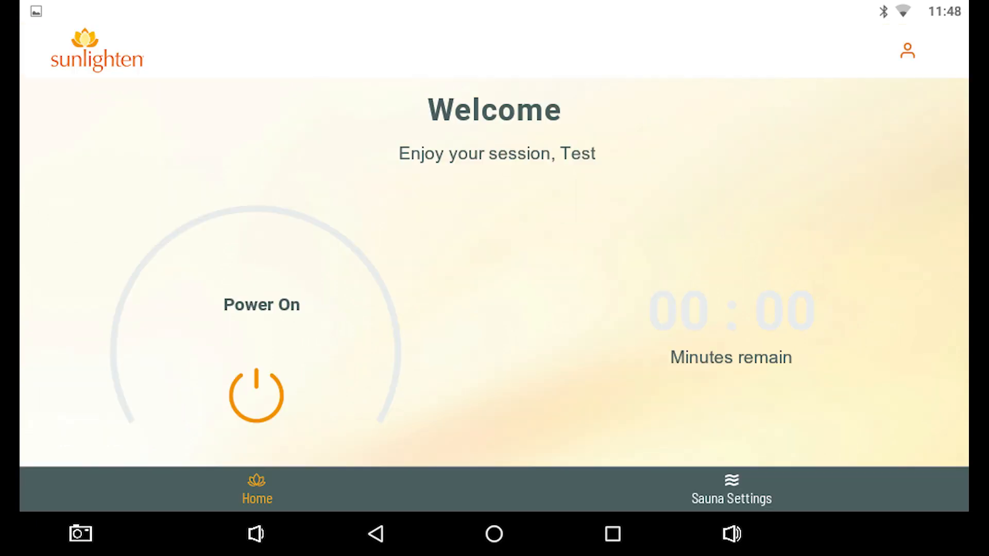